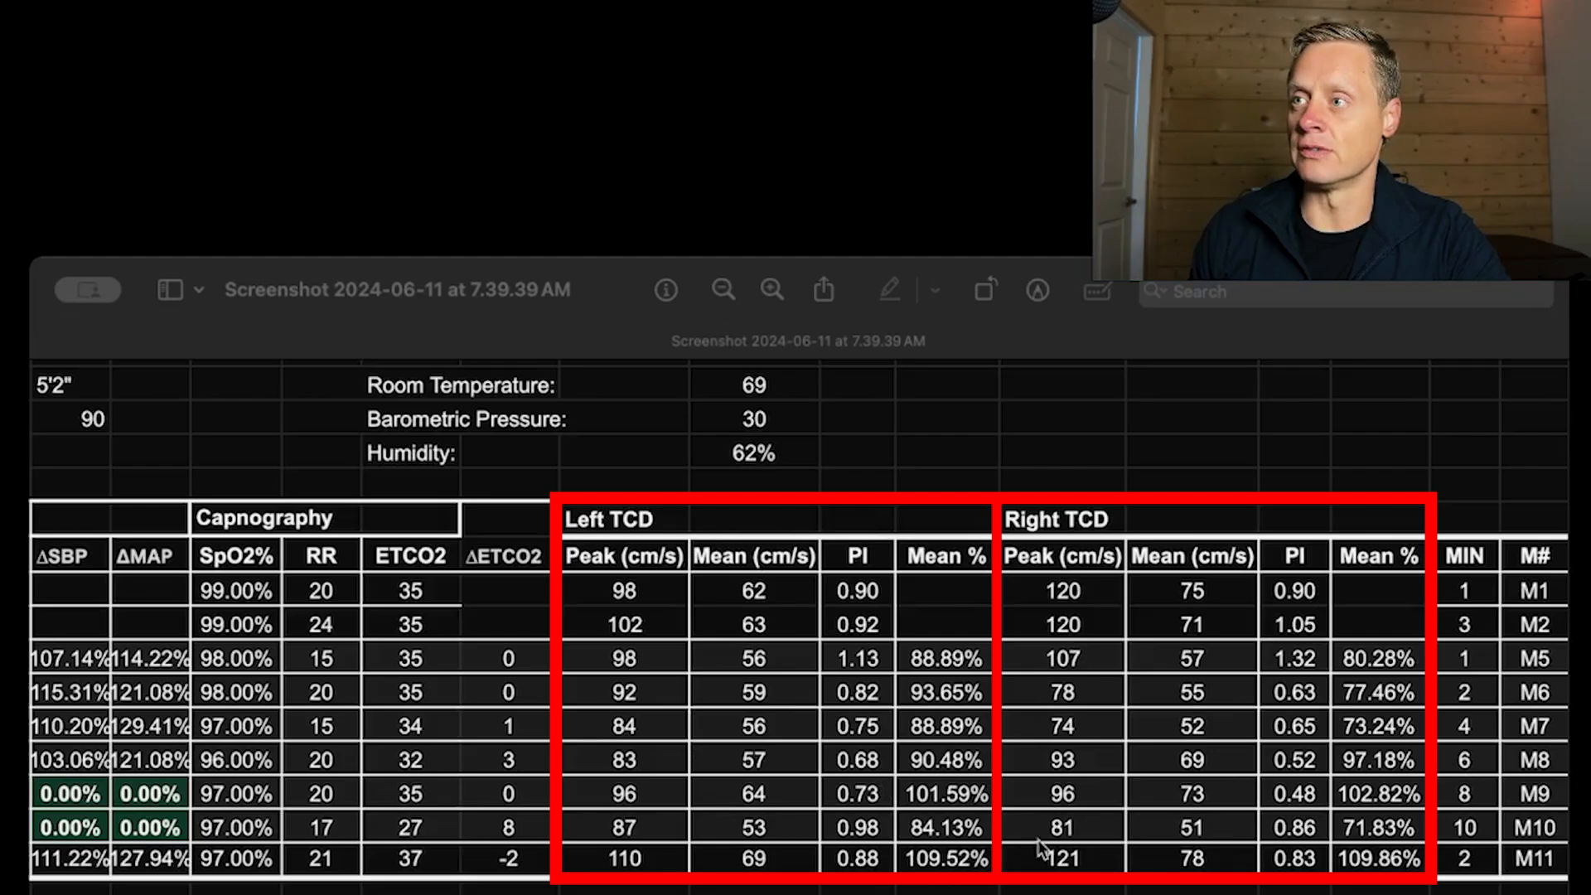
pyautogui.moveTo(1137, 527)
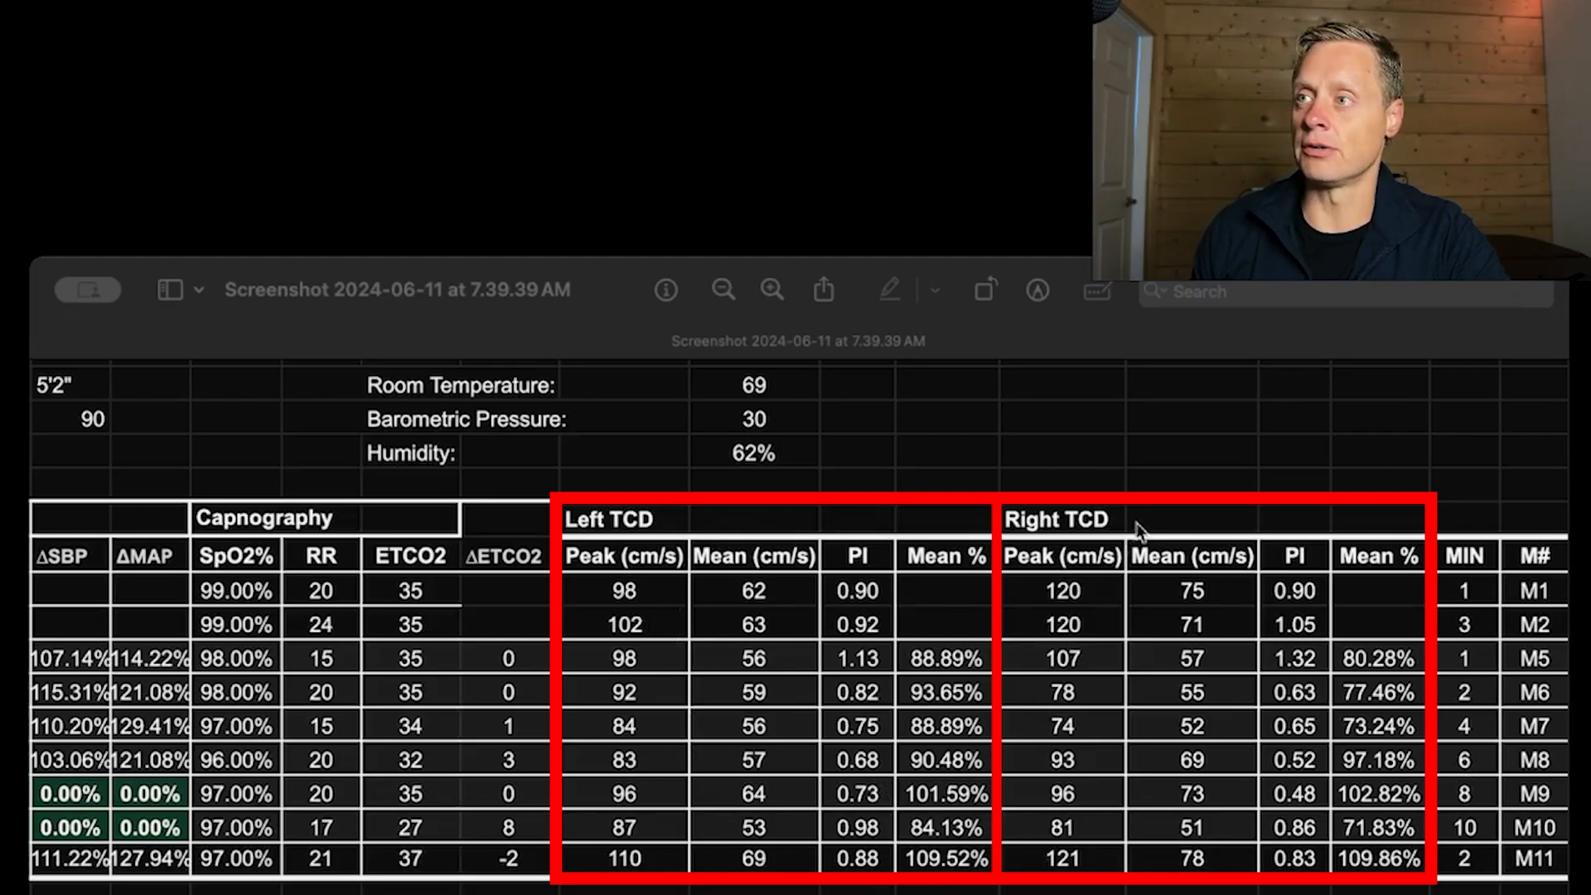
pyautogui.moveTo(898, 682)
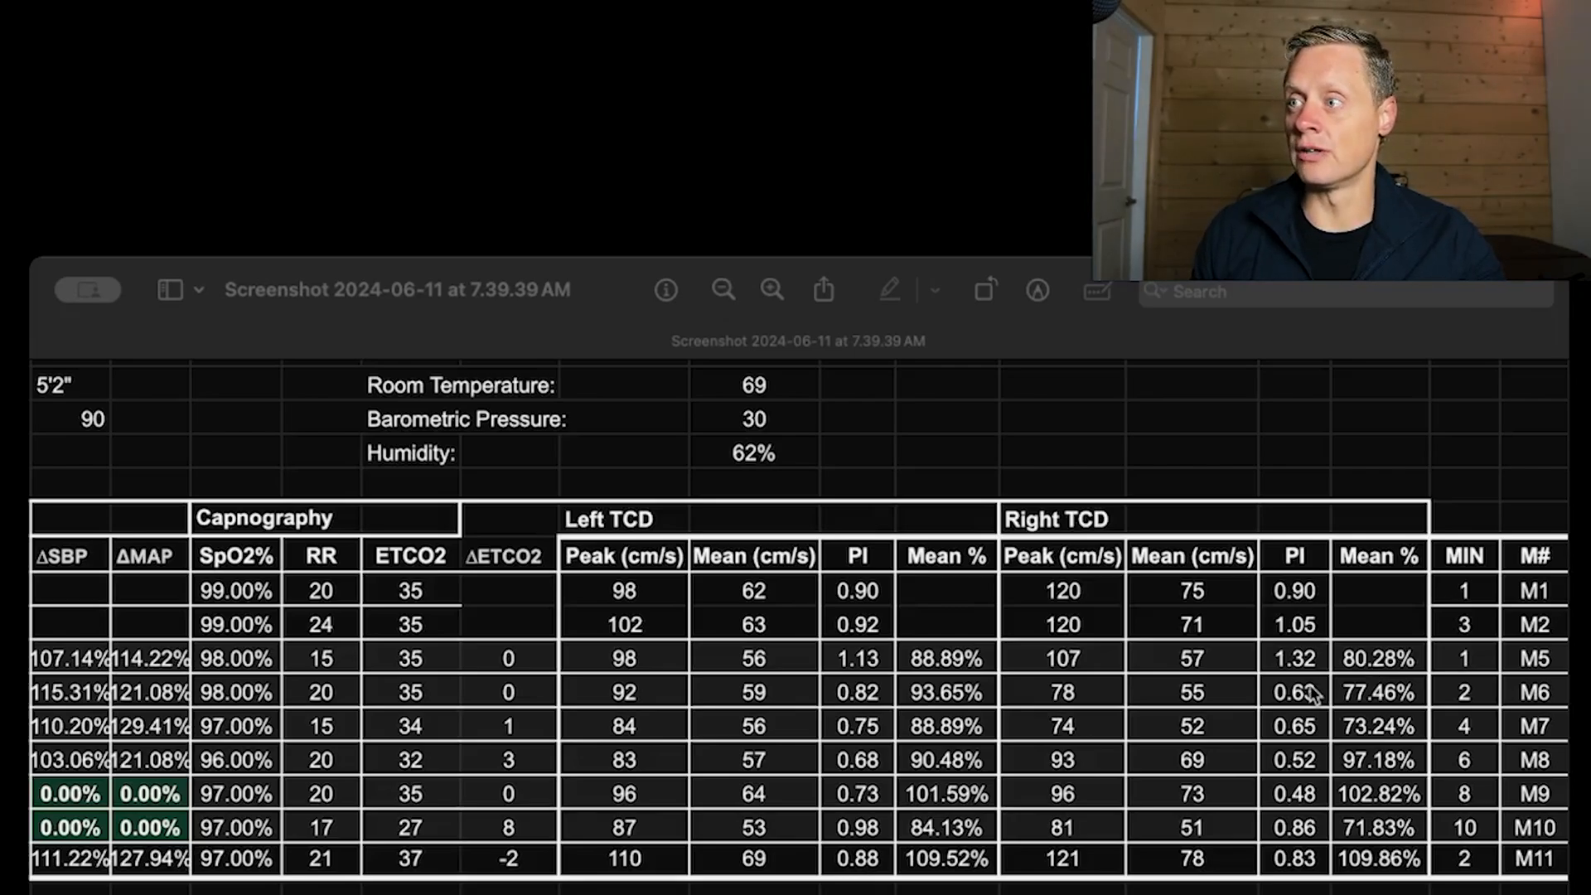
pyautogui.moveTo(1096, 680)
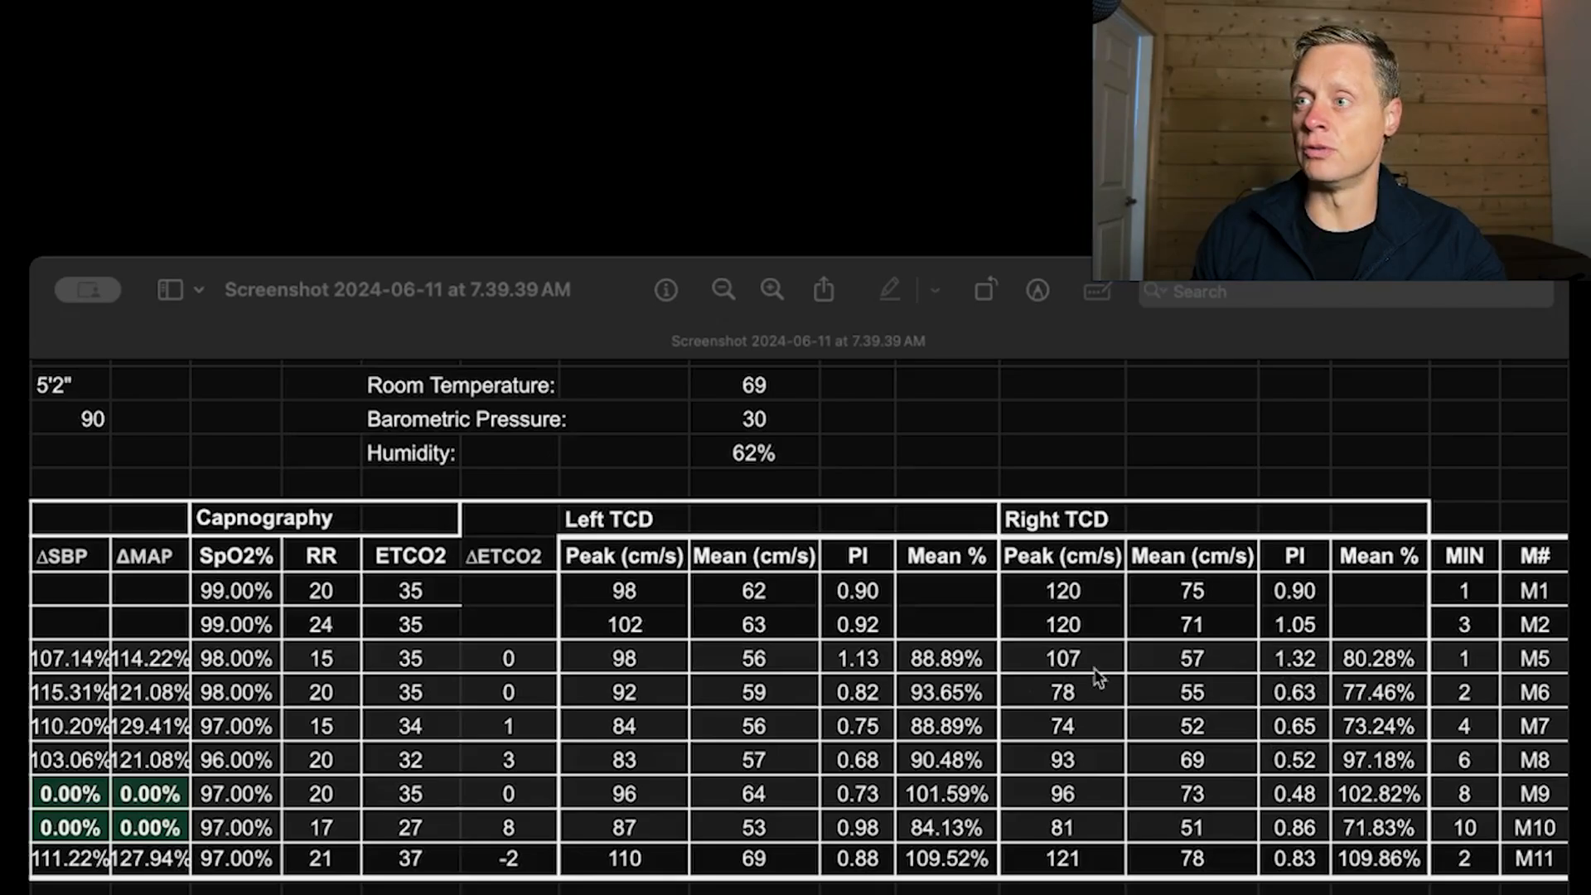
pyautogui.moveTo(1354, 655)
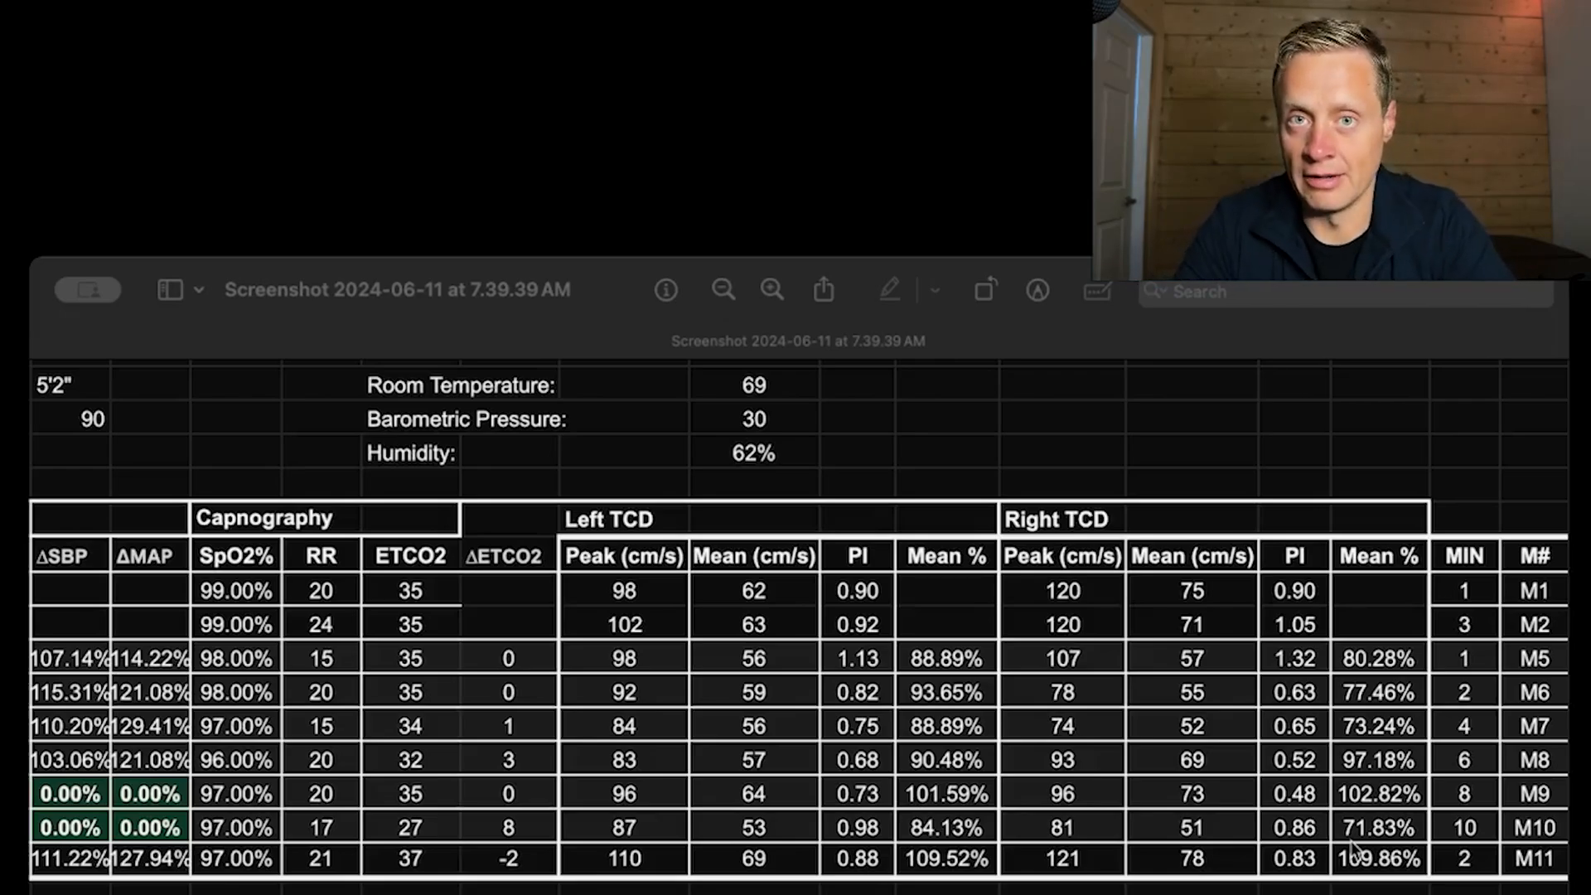
pyautogui.moveTo(660, 834)
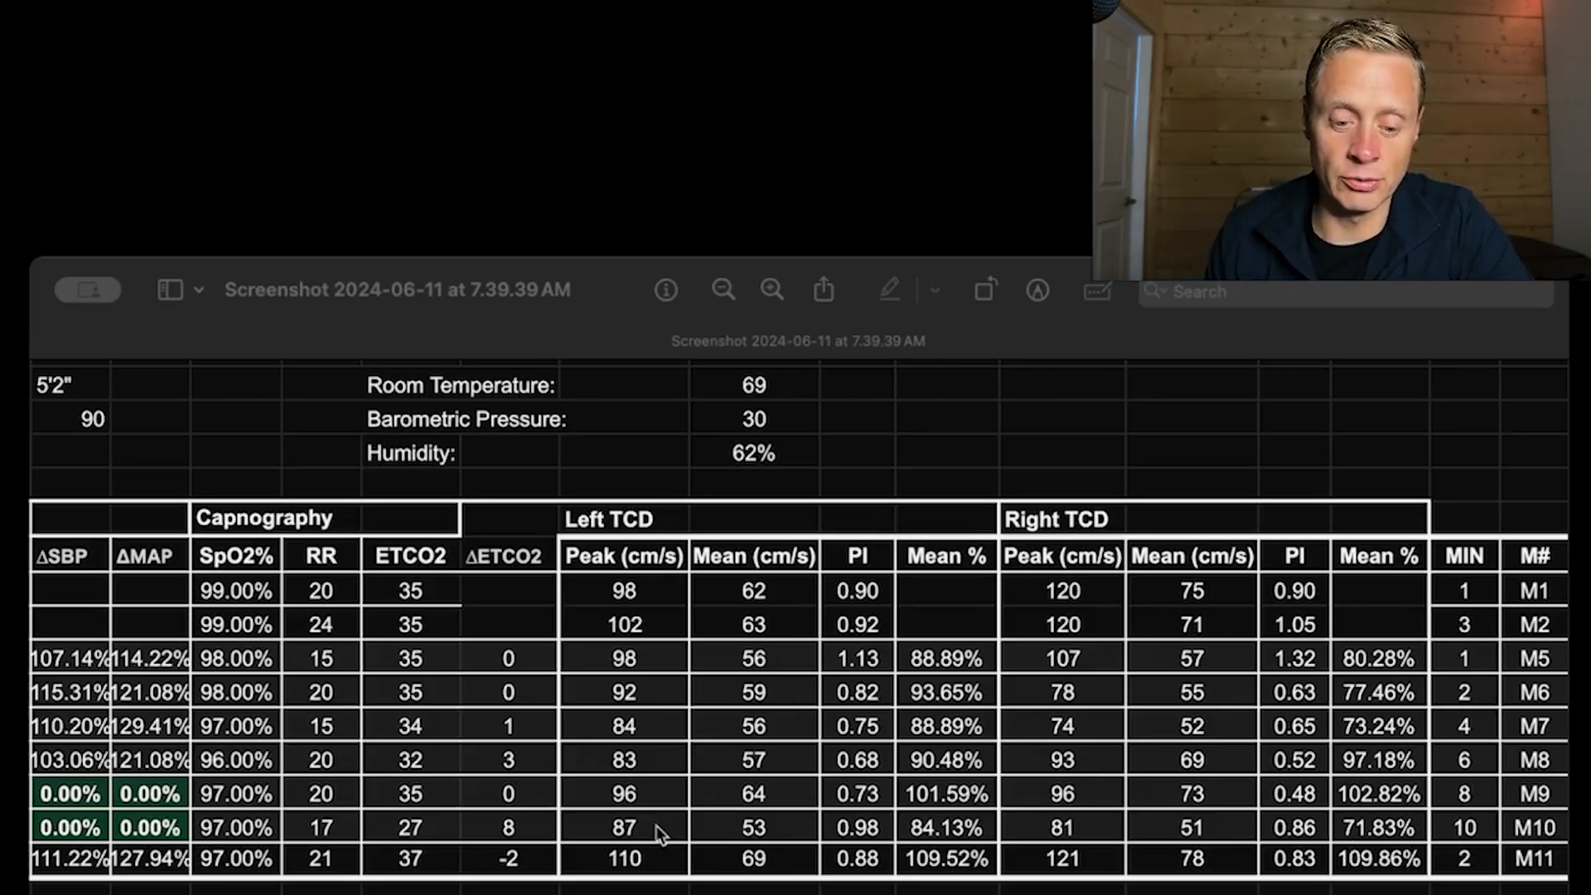